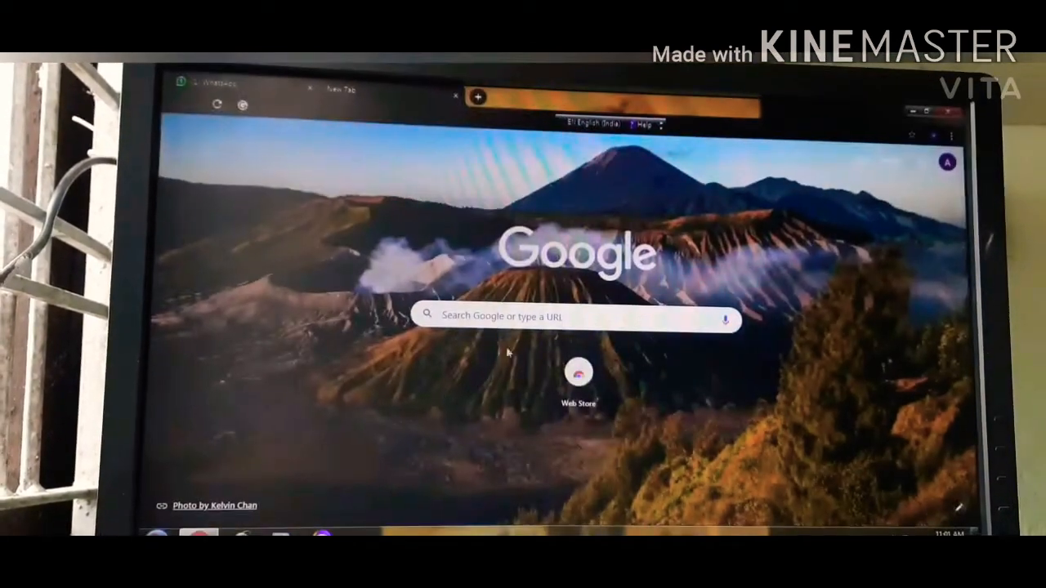
- Search Google for "whatsapp web" from the new tab's search box
left_click(572, 318)
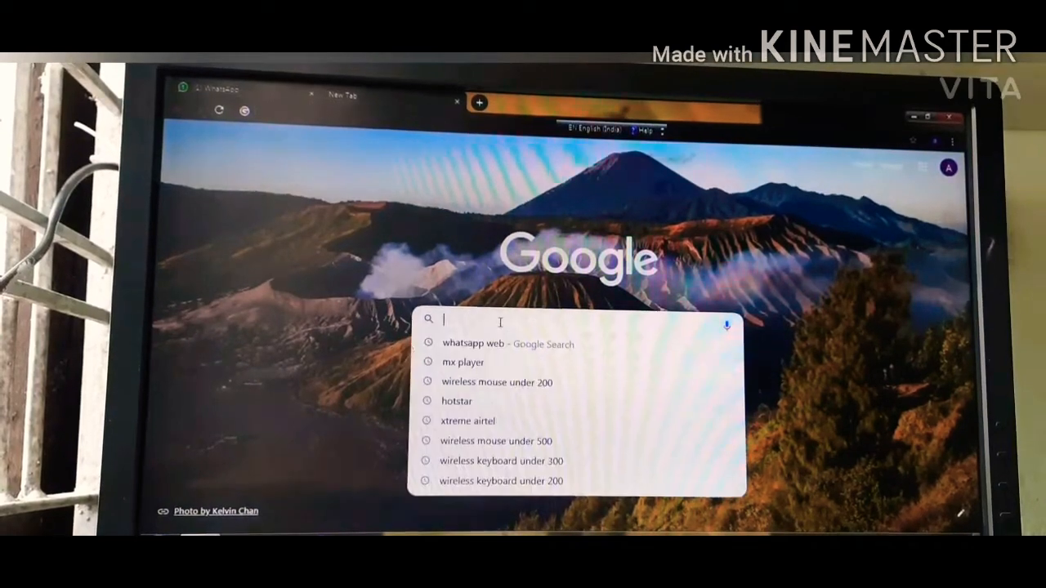
mouse_move(487, 343)
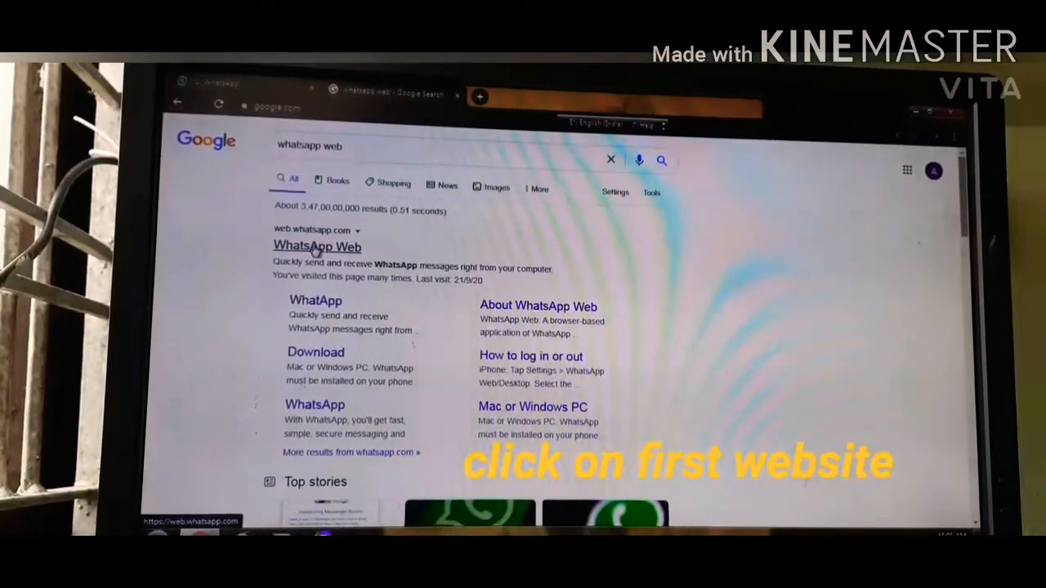
- Go to web.whatsapp.com via the first "WhatsApp Web" search result
left_click(317, 245)
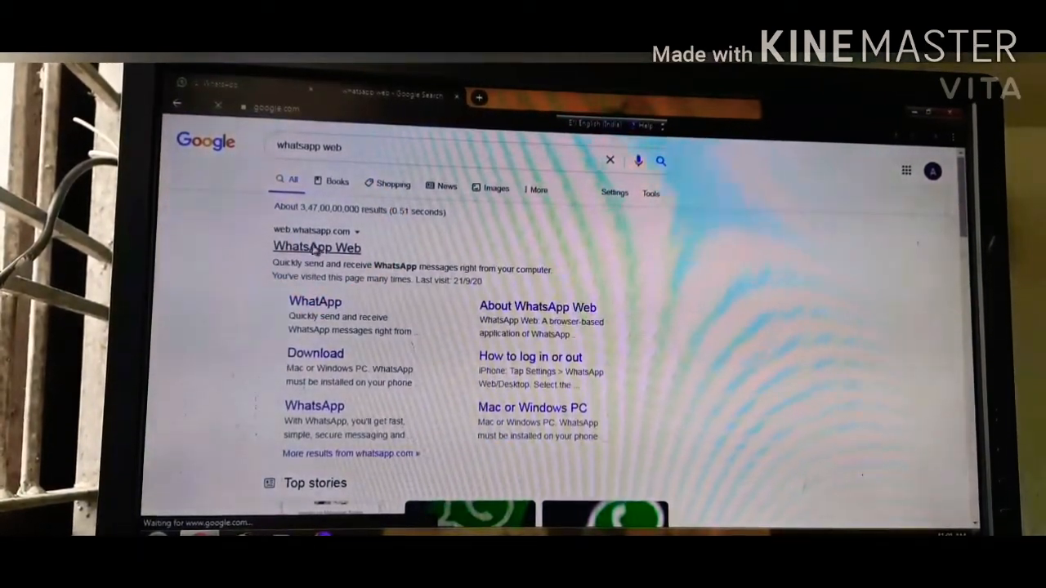
left_click(318, 247)
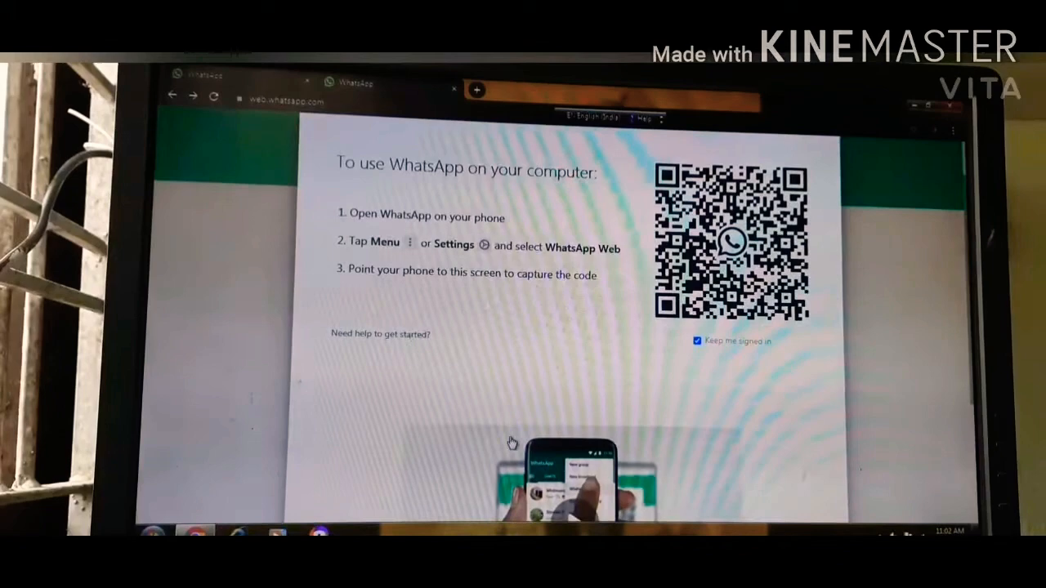
- Play the tutorial video below the QR code login instructions
scroll("down", 3)
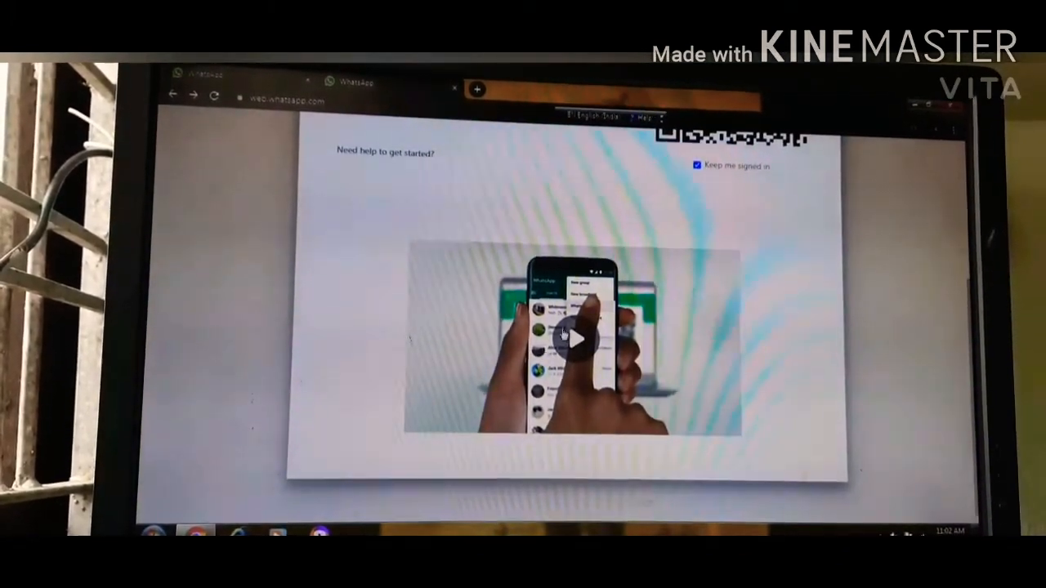
left_click(572, 337)
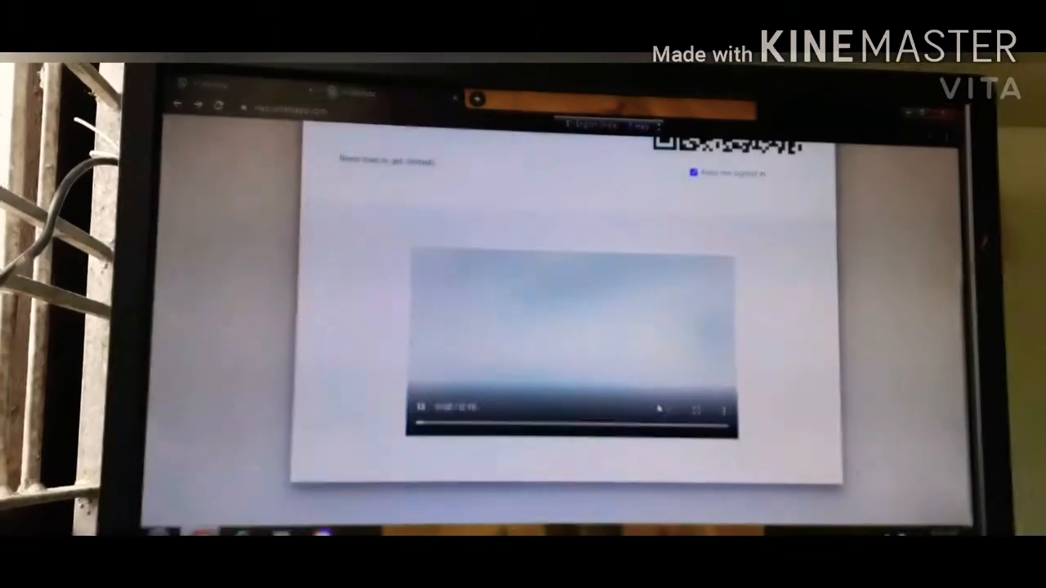